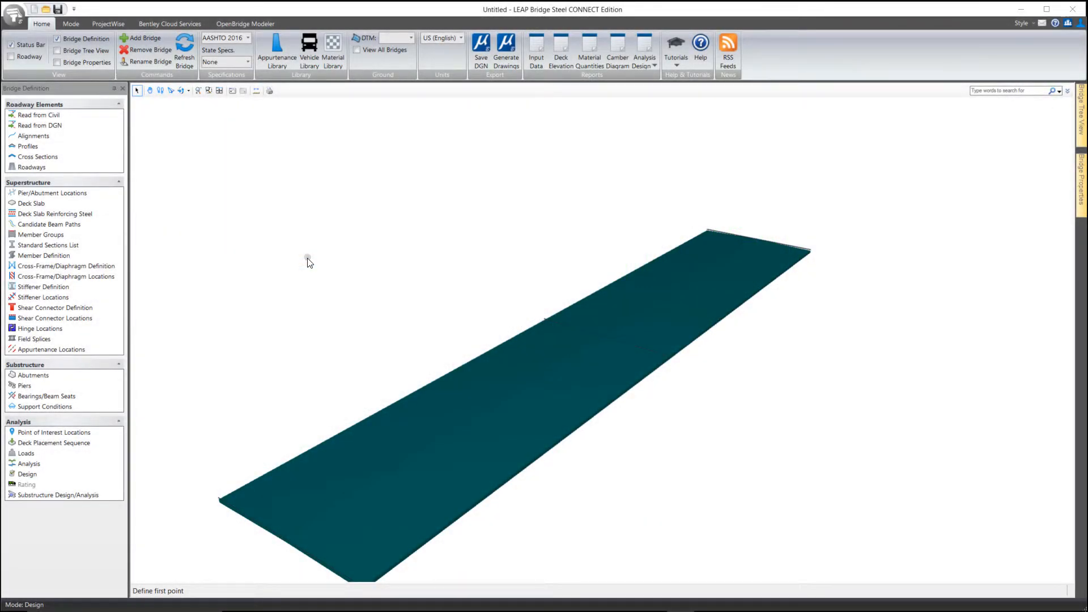
mouse_move(54, 213)
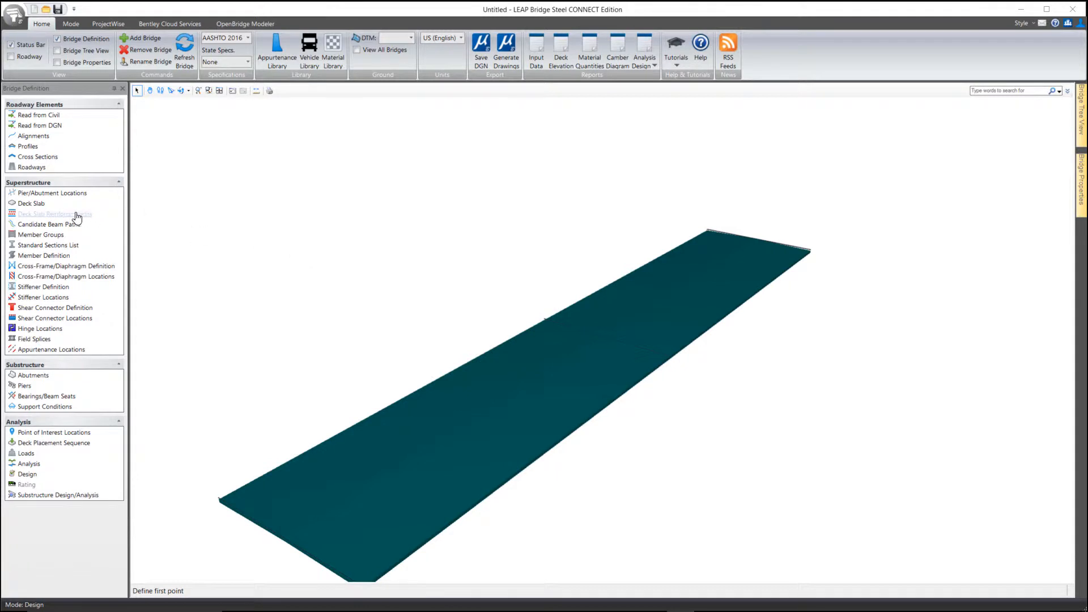
Open Deck Slab Reinforcing Steel and keep Longitudinal as the reinforcing type
left_click(54, 213)
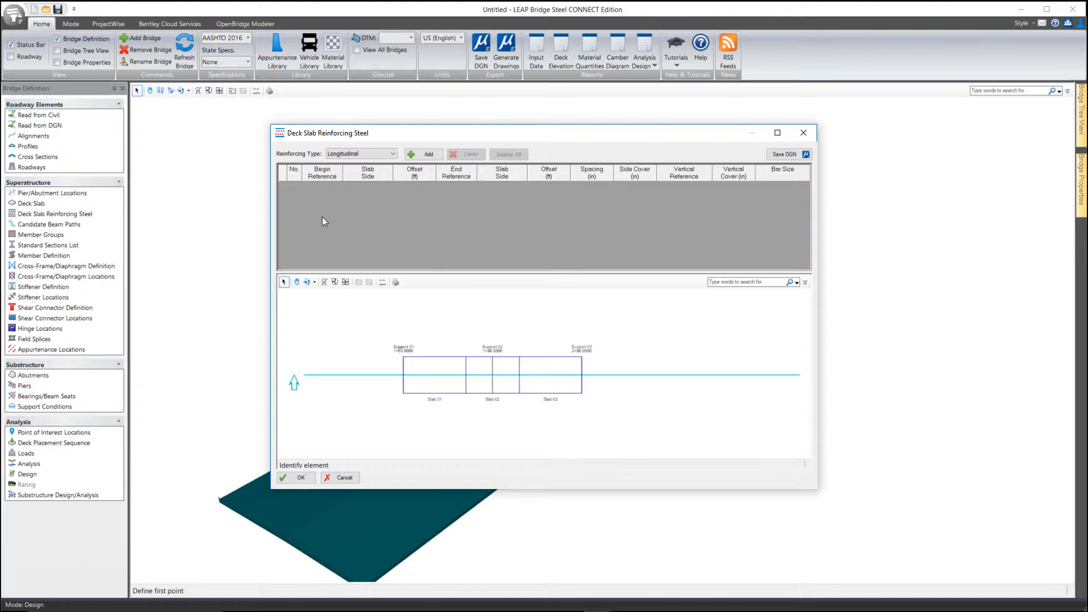
mouse_move(373, 229)
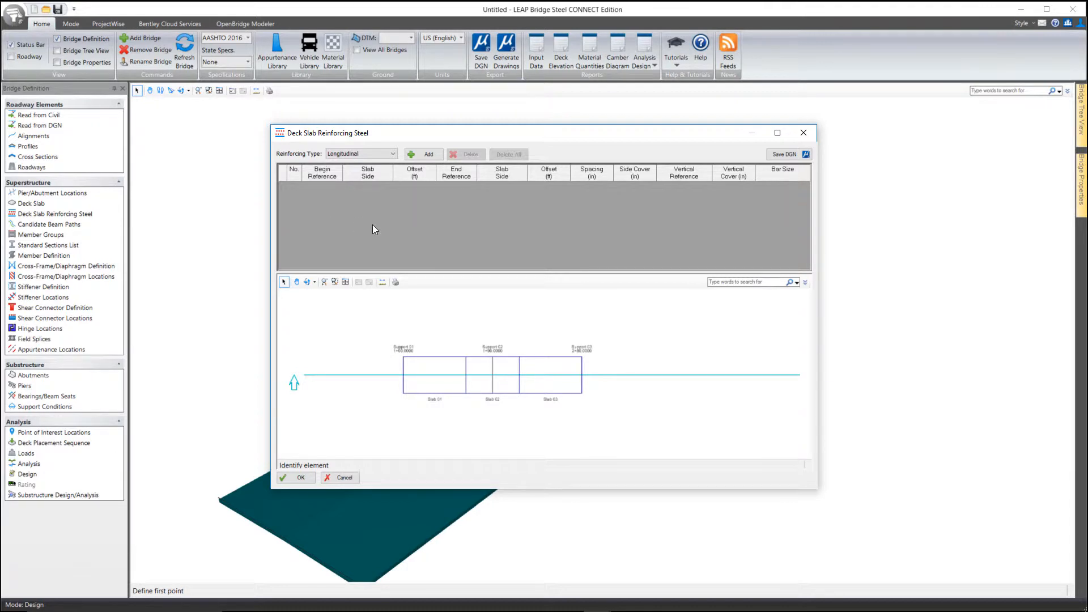
mouse_move(399, 171)
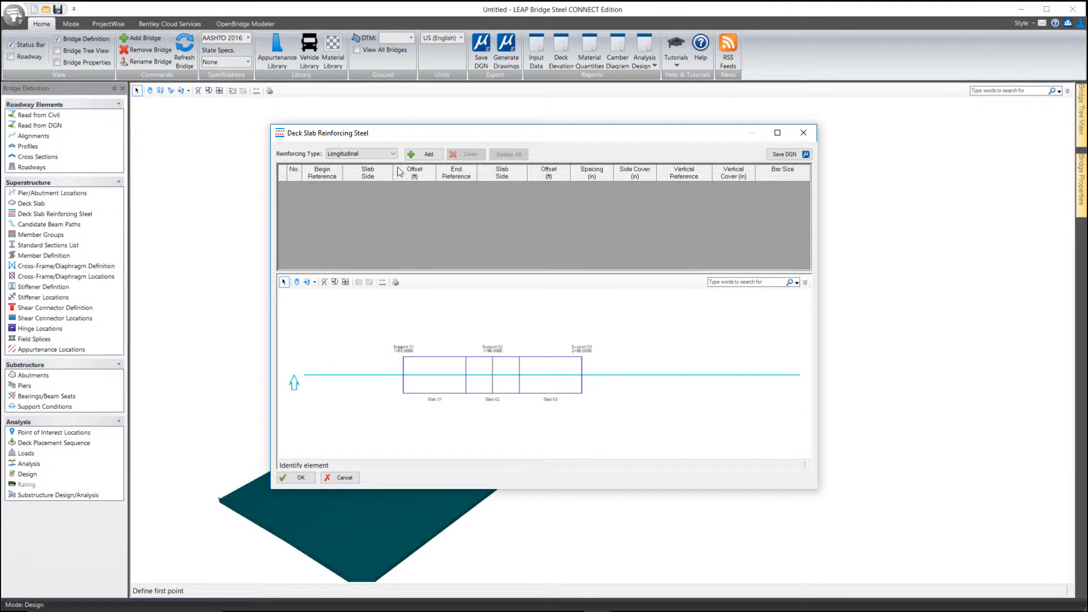
left_click(393, 154)
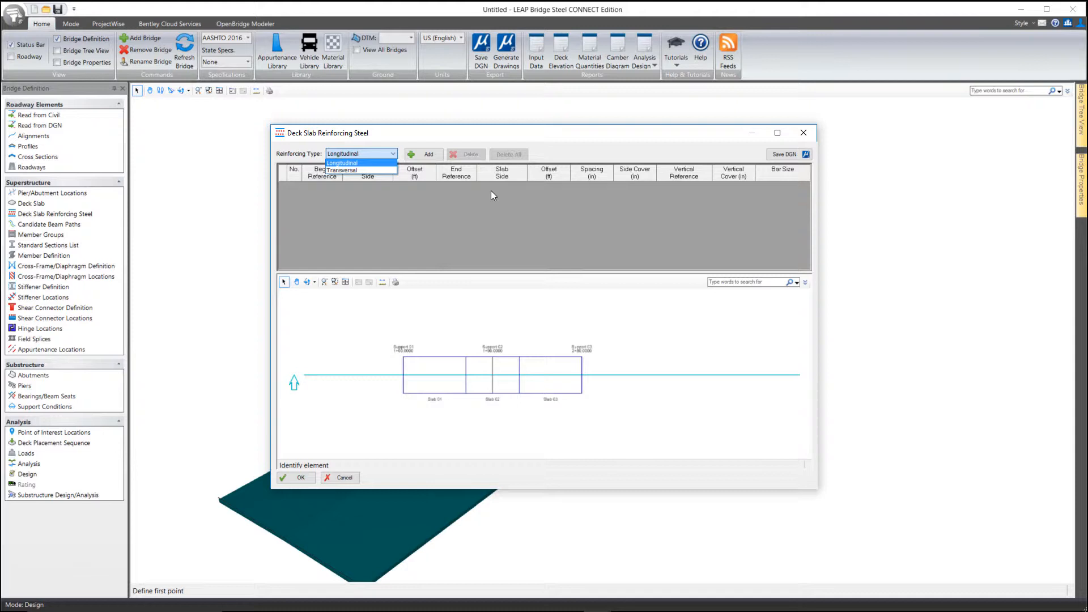
left_click(358, 163)
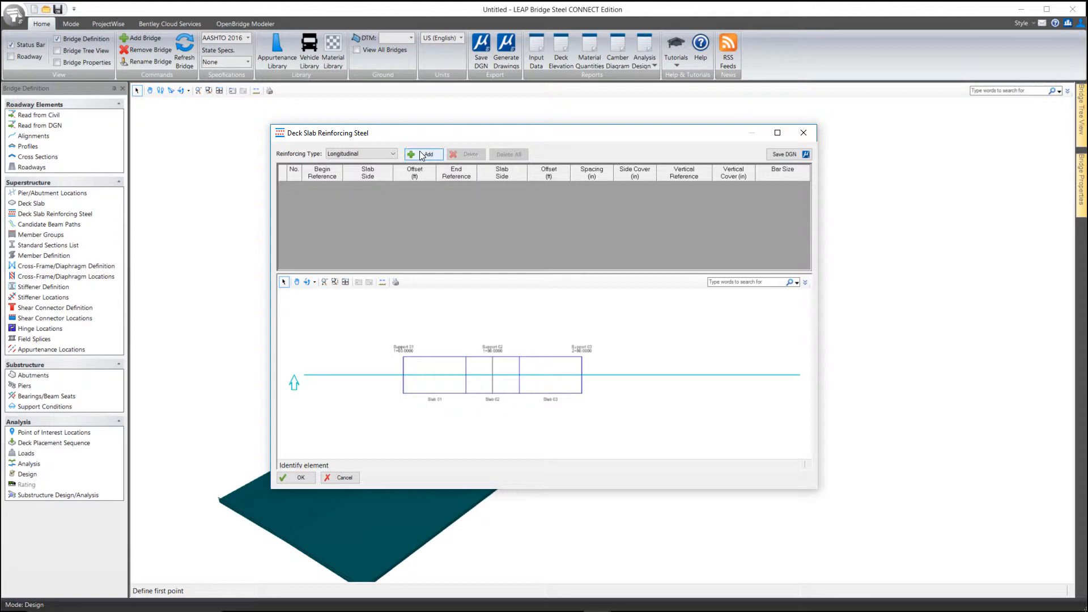
mouse_move(425, 148)
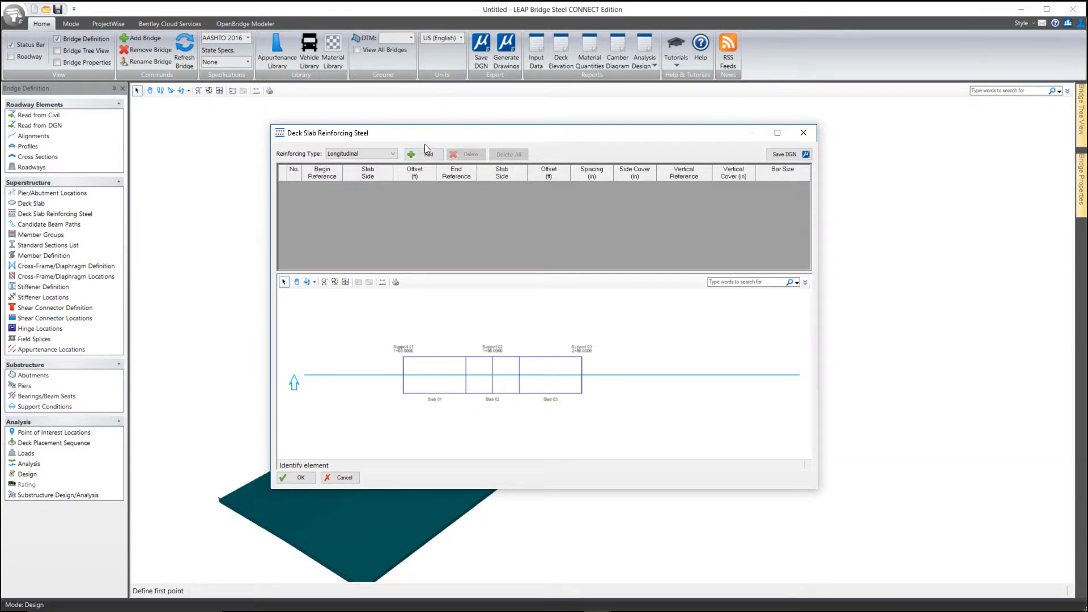
Add a longitudinal bar row beginning at Slab 01 and ending at Slab 03
left_click(410, 154)
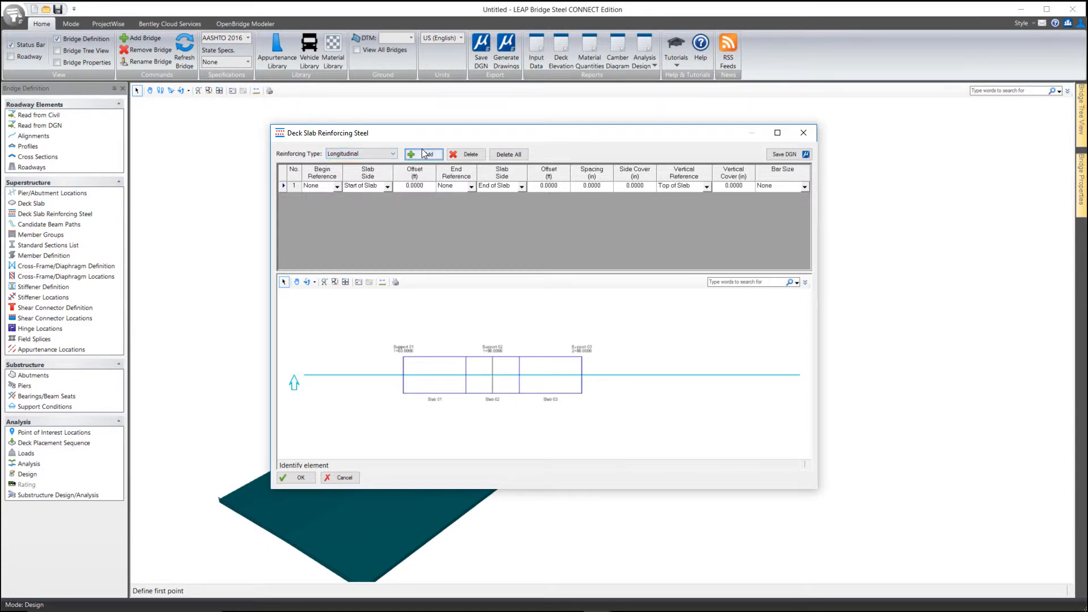
left_click(337, 186)
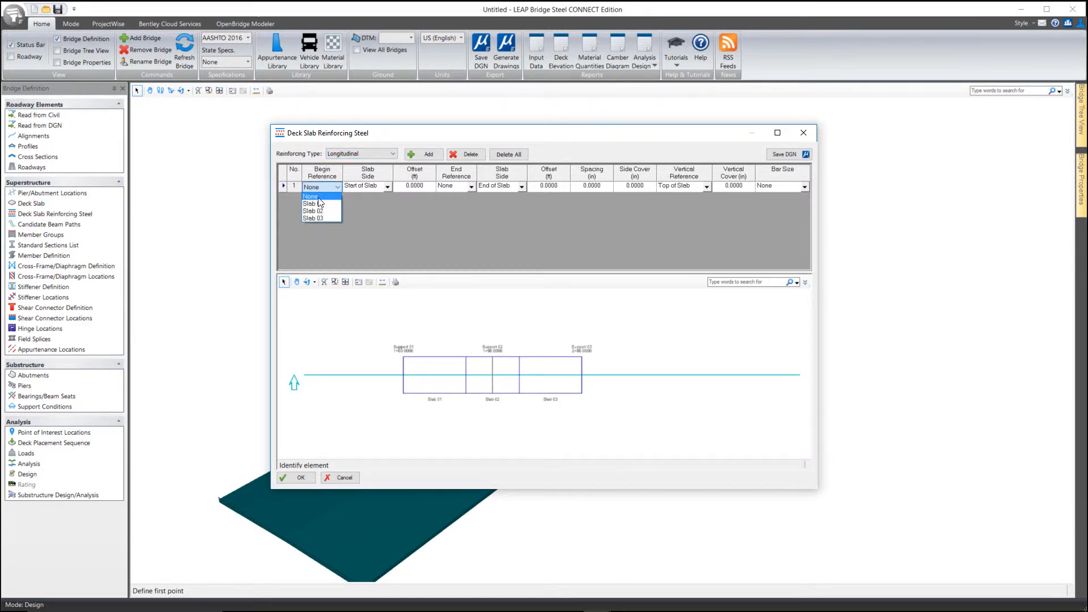
left_click(312, 204)
type("0.2500")
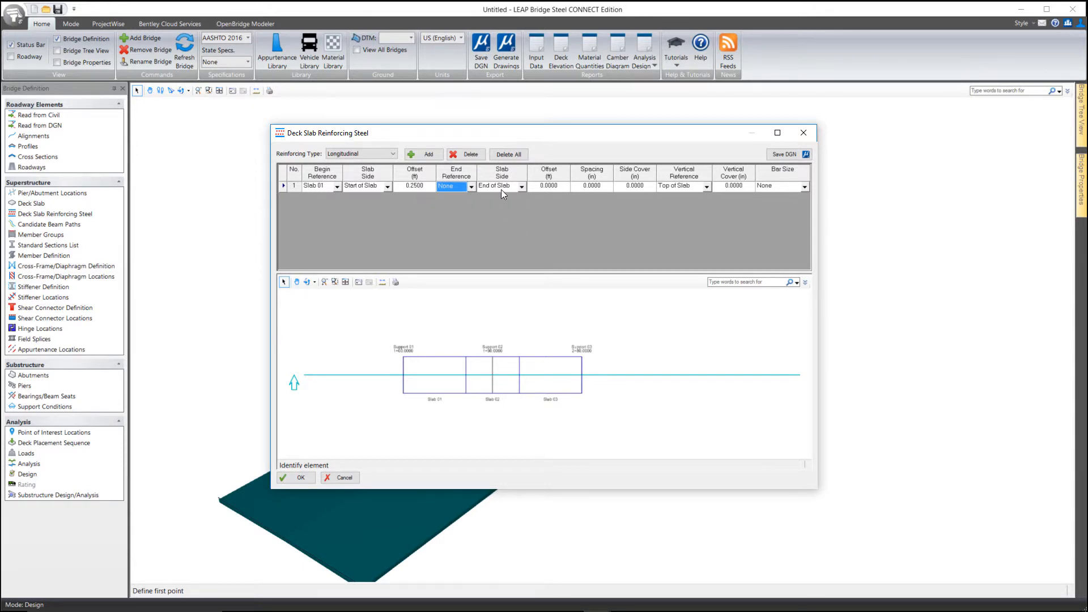
left_click(470, 186)
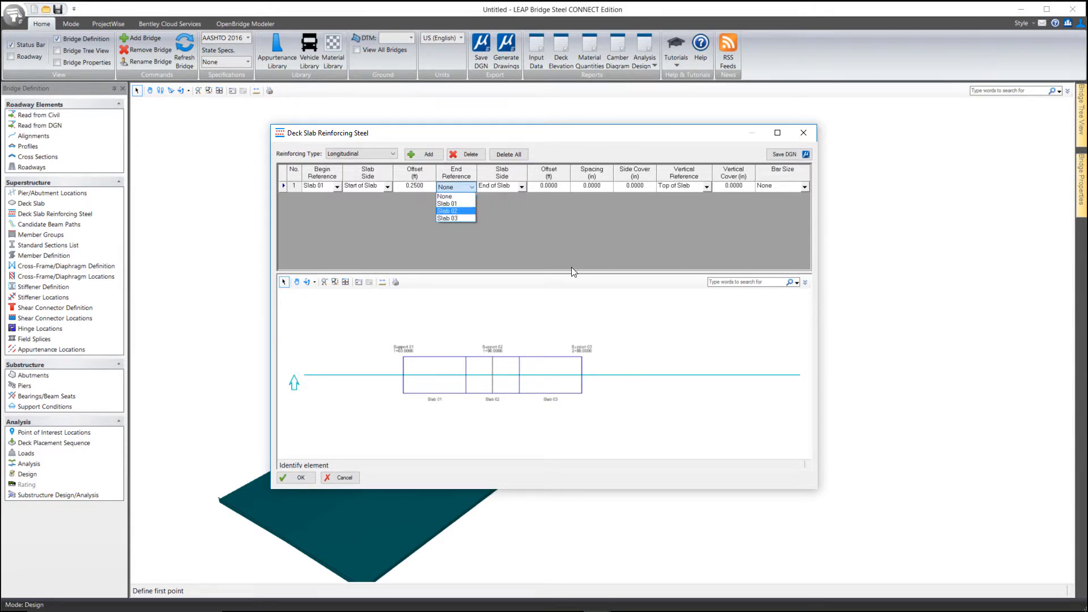
left_click(448, 210)
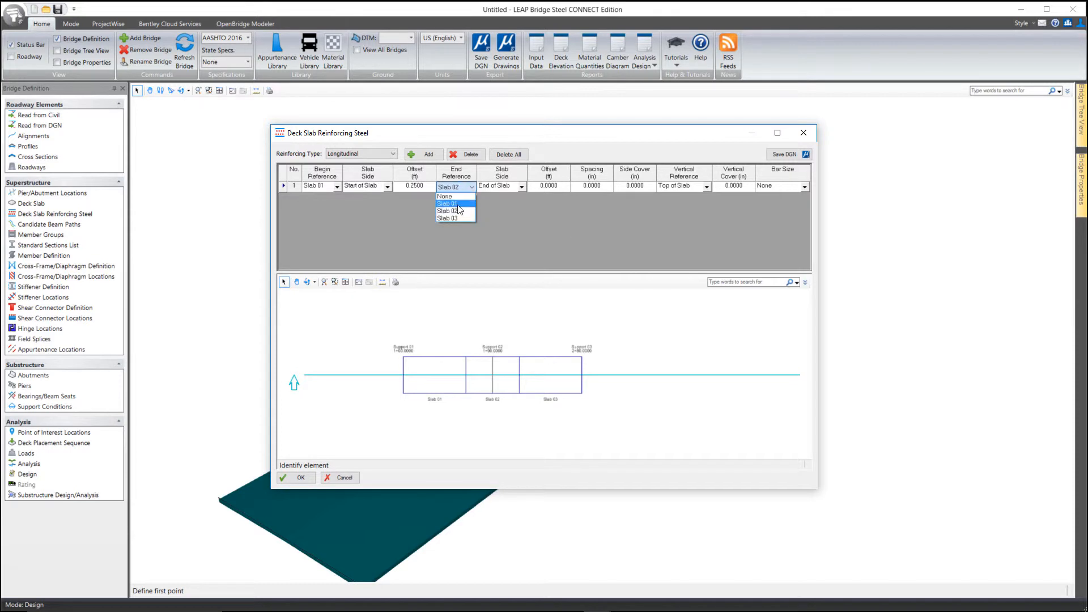
left_click(447, 218)
type("0.2500")
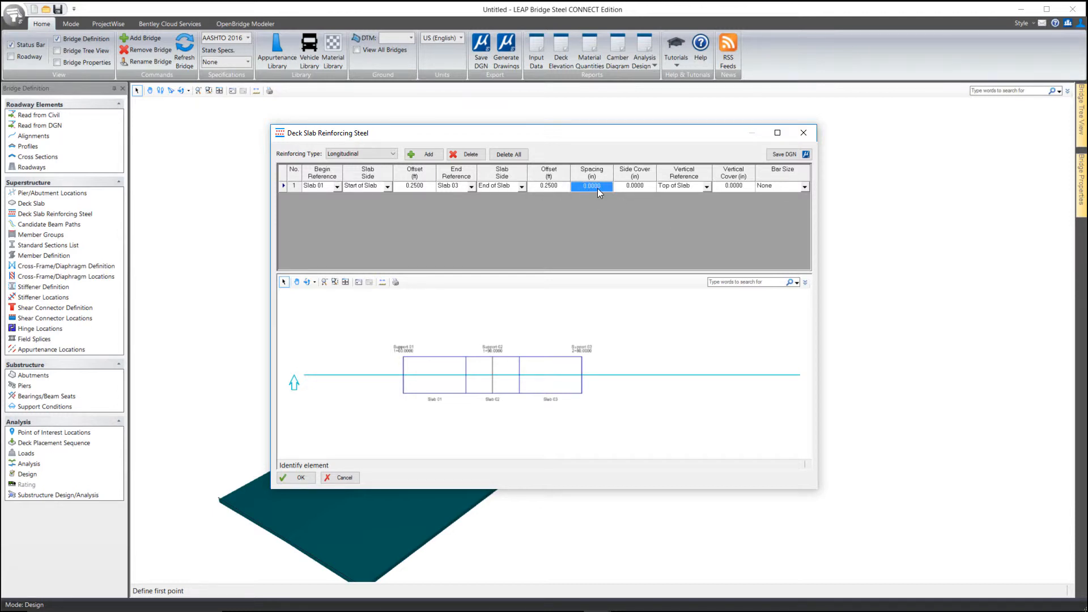
Enter 12 in spacing, 3 in side cover and 2.5 in vertical cover for the row
type("12")
left_click(634, 186)
type("3.0000")
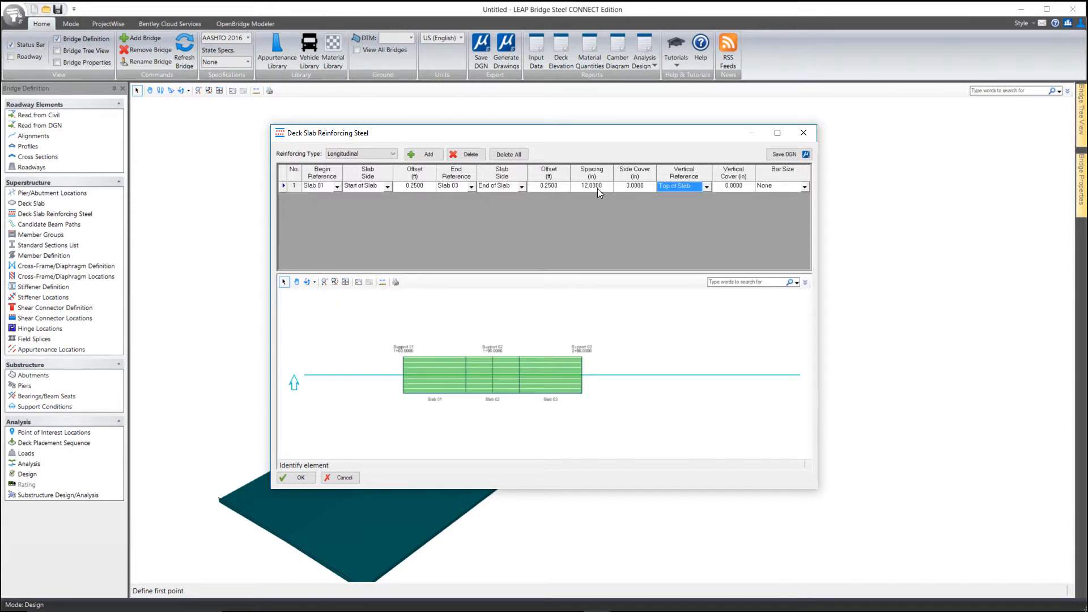
left_click(733, 185)
type("2.5")
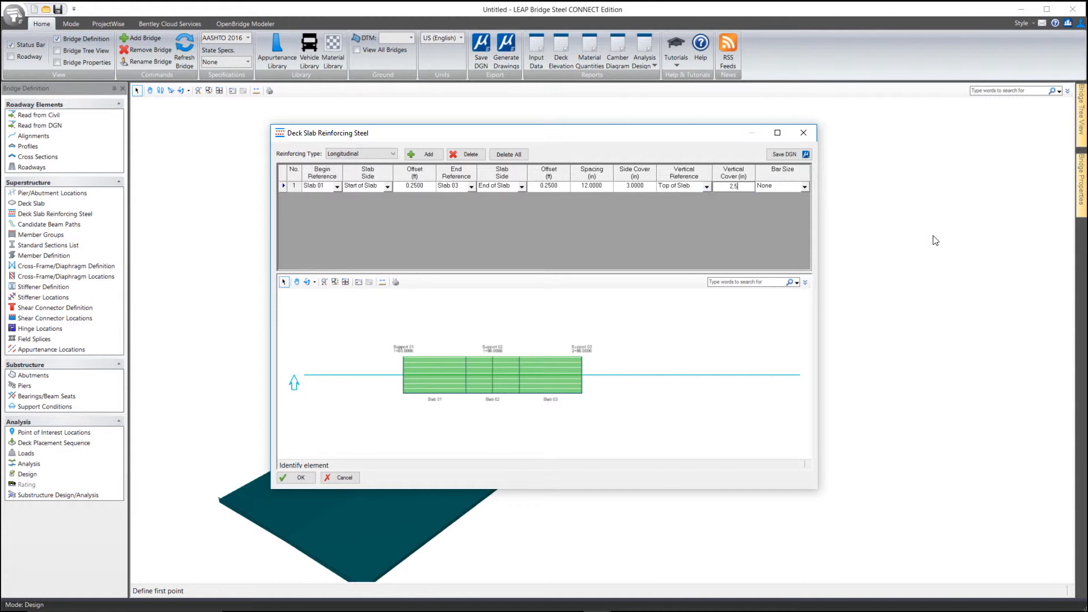
left_click(777, 186)
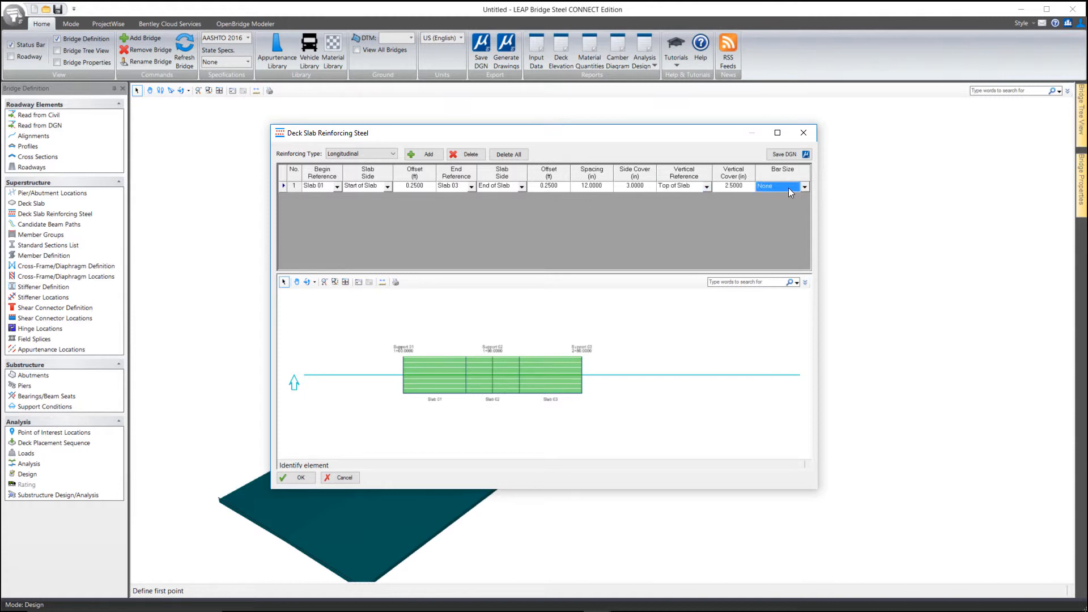
left_click(804, 186)
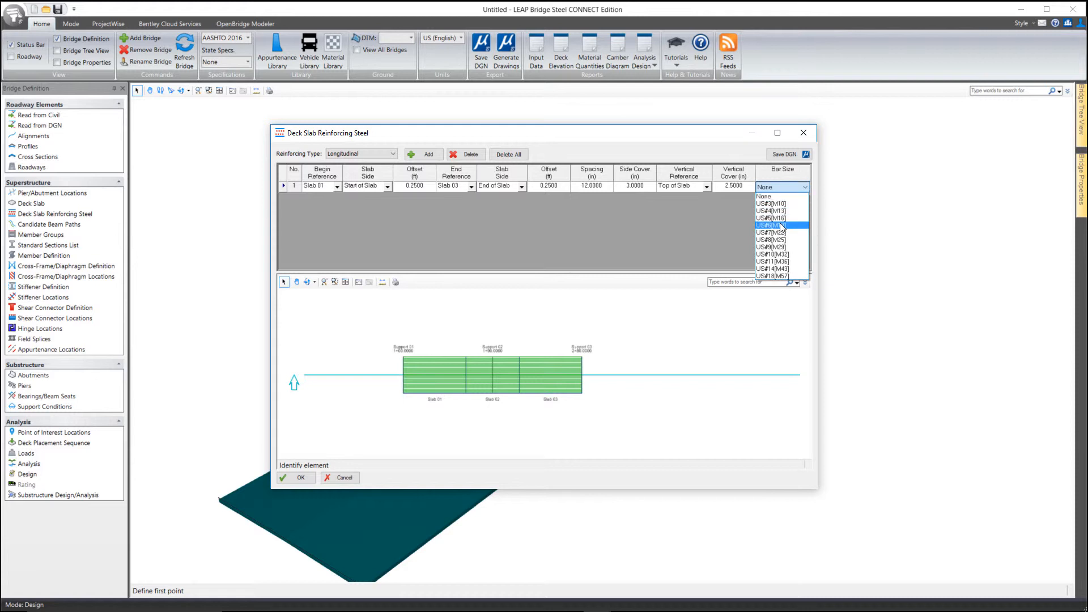
Choose US#6[M19] as the row's bar size
left_click(770, 225)
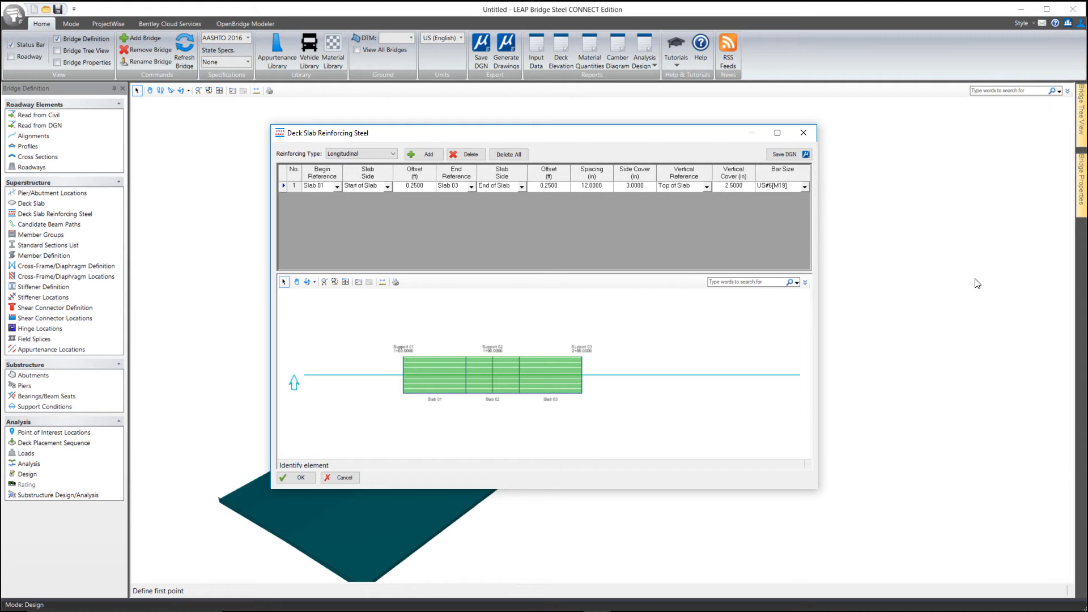
mouse_move(883, 170)
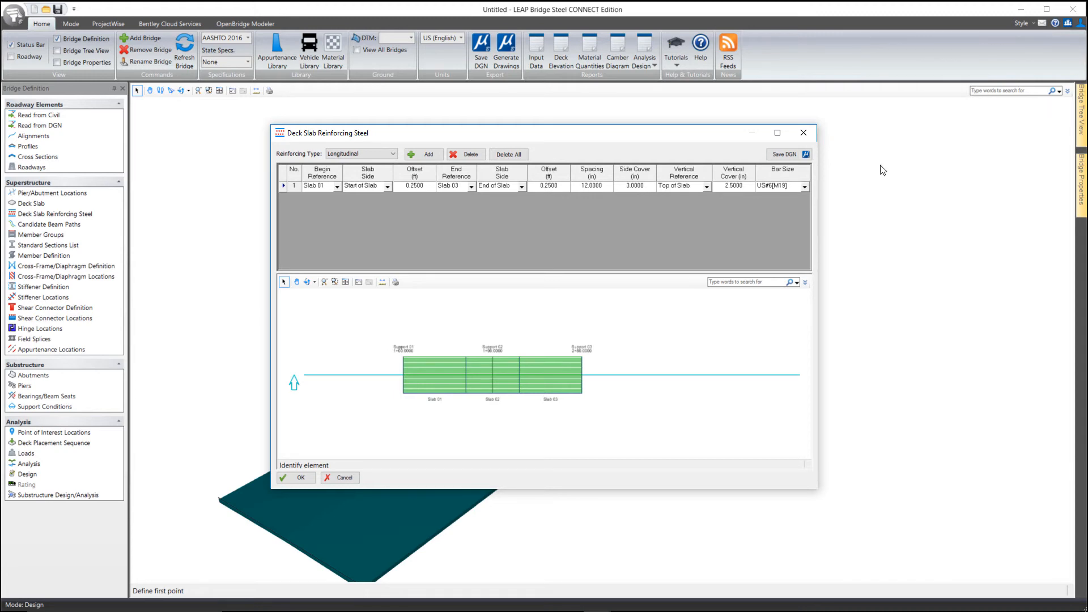